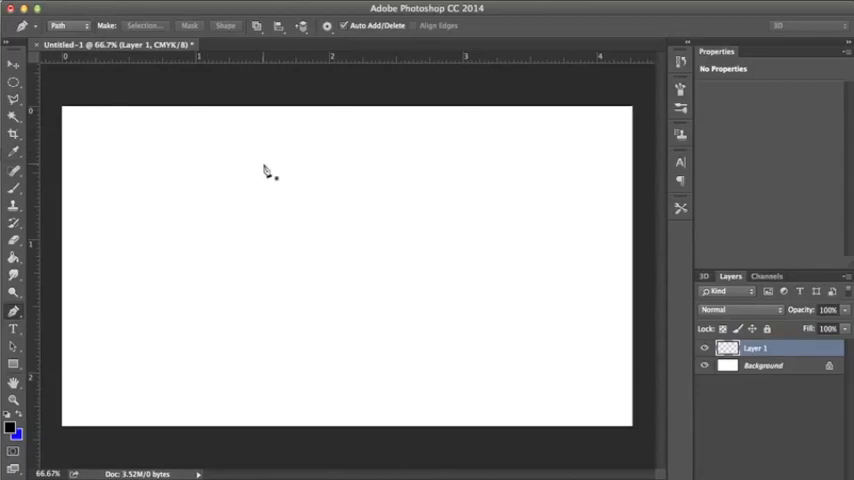
{"action": "mouse_move", "coordinate": [367, 157]}
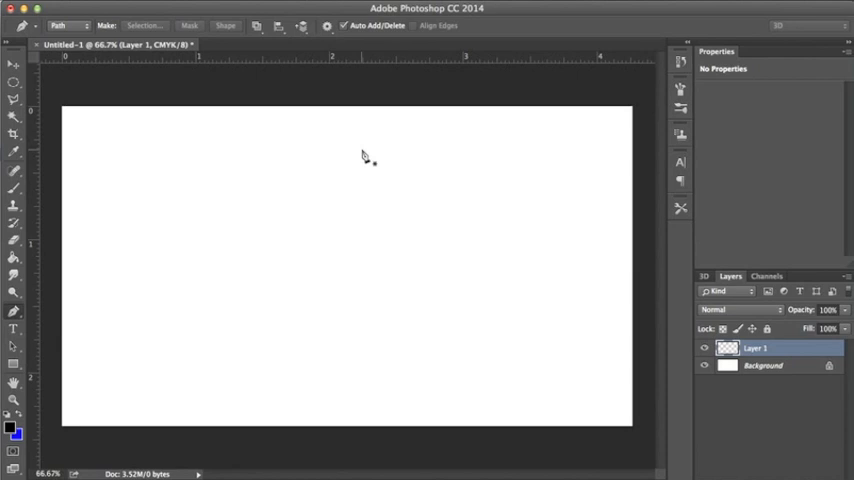
{"action": "mouse_move", "coordinate": [190, 230]}
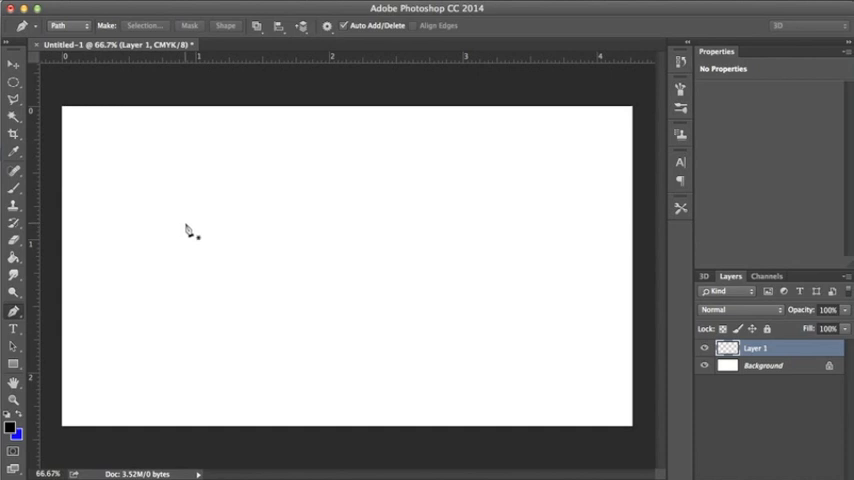
{"action": "mouse_move", "coordinate": [200, 192]}
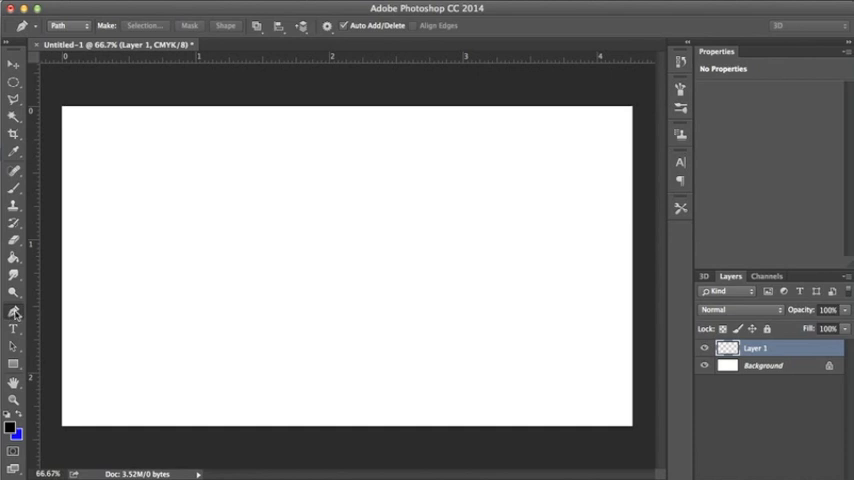
{"action": "mouse_move", "coordinate": [14, 312]}
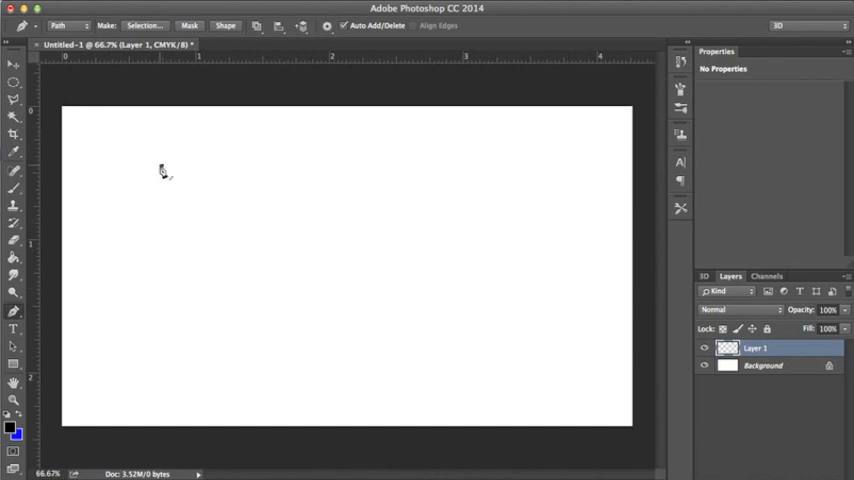
Place a starting anchor at upper left and drag a second anchor on the right into a curve
{"action": "left_click", "coordinate": [161, 165]}
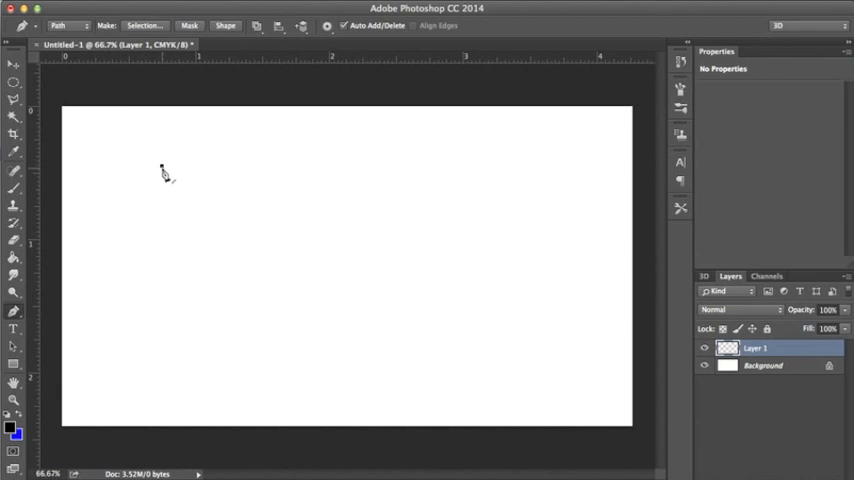
{"action": "left_click", "coordinate": [161, 165]}
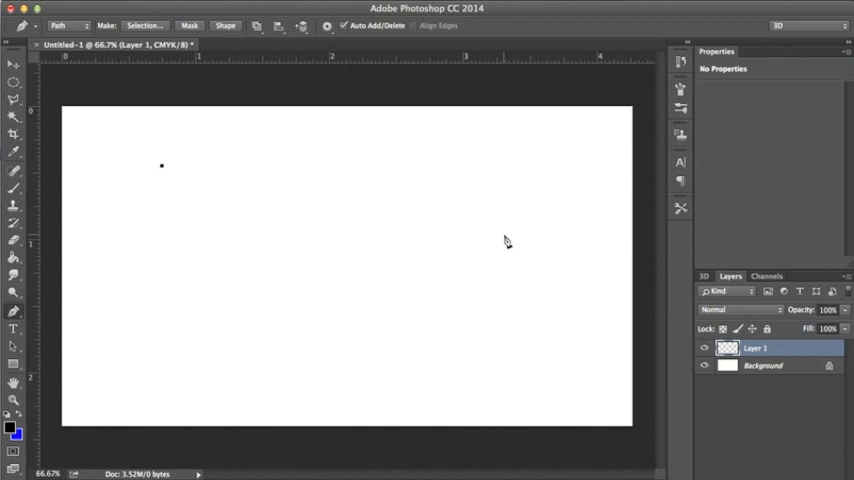
{"action": "left_click", "coordinate": [505, 241]}
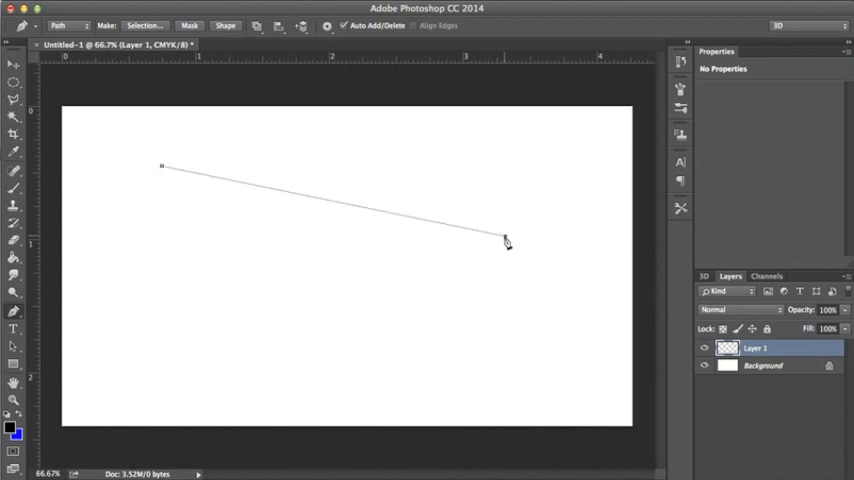
{"action": "left_click_drag", "start_coordinate": [505, 240], "coordinate": [487, 323]}
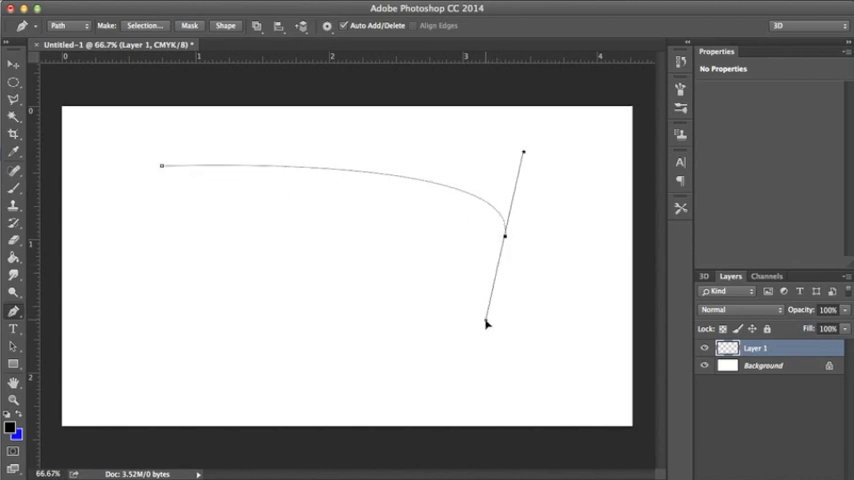
{"action": "left_click_drag", "start_coordinate": [523, 153], "coordinate": [497, 83]}
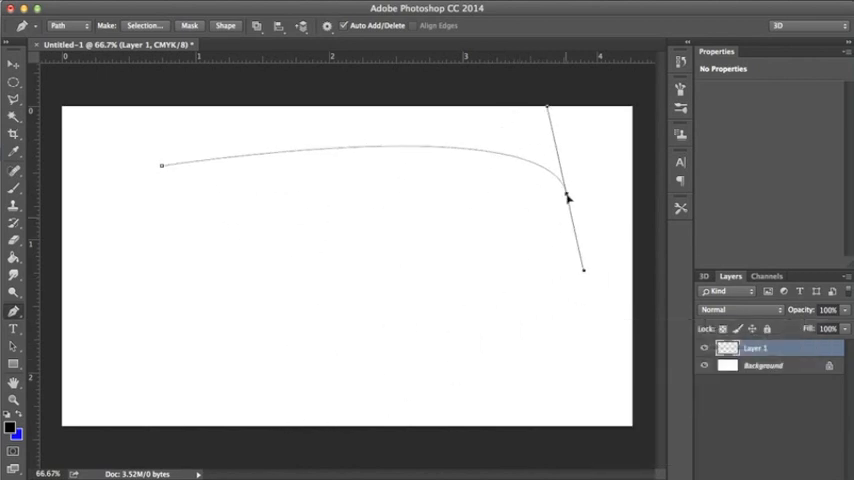
Drag the second anchor and its handle down so the curve bends toward the lower middle
{"action": "left_click_drag", "start_coordinate": [565, 198], "coordinate": [370, 300]}
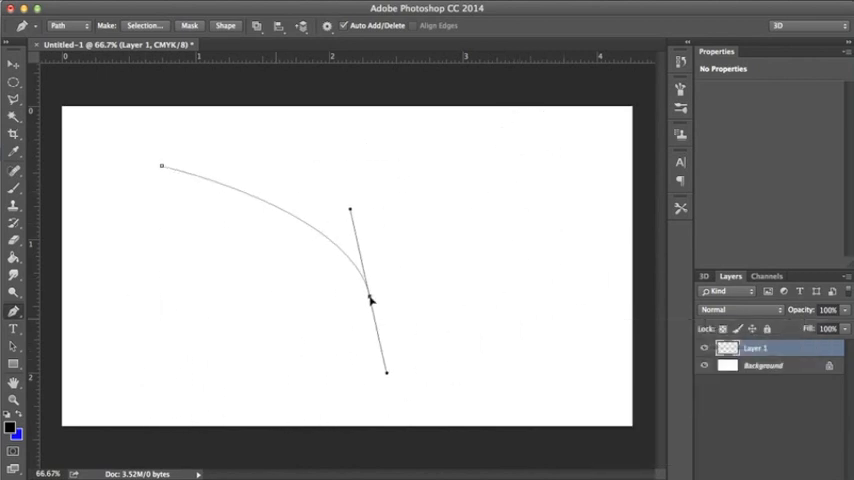
{"action": "left_click_drag", "start_coordinate": [386, 372], "coordinate": [302, 455]}
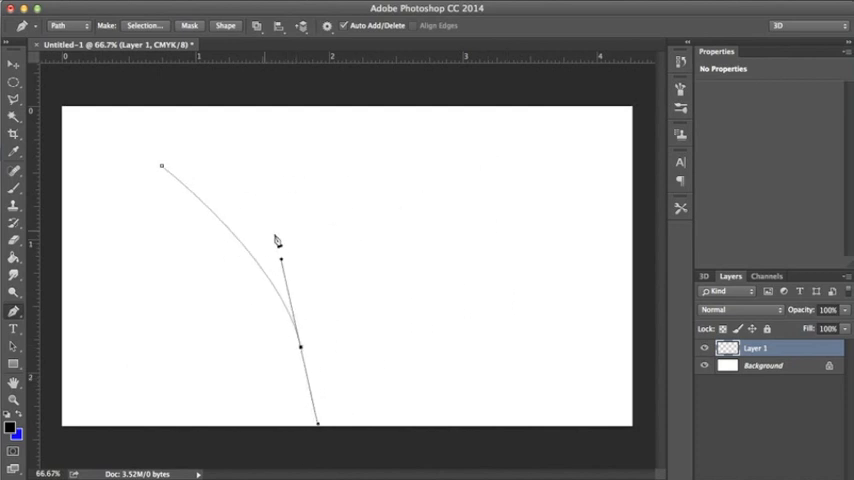
{"action": "mouse_move", "coordinate": [283, 263]}
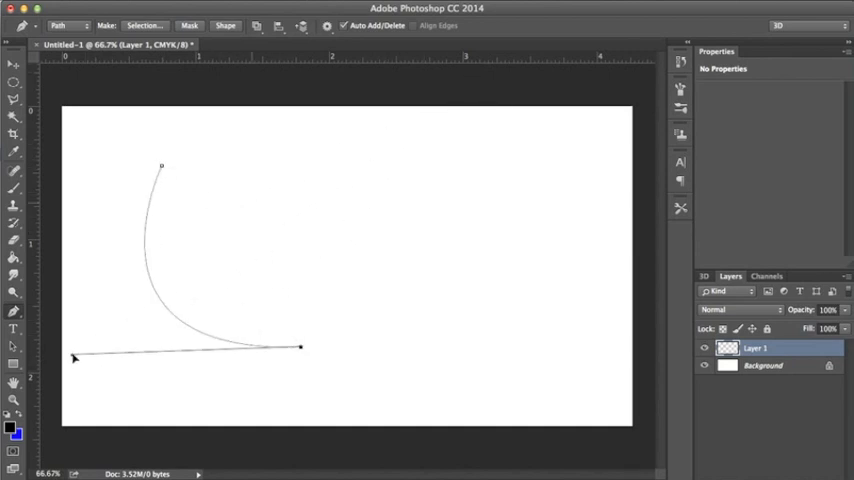
Adjust the lower anchor's incoming curve, make it a corner, and add an upper-right curved anchor
{"action": "left_click_drag", "start_coordinate": [75, 357], "coordinate": [157, 315]}
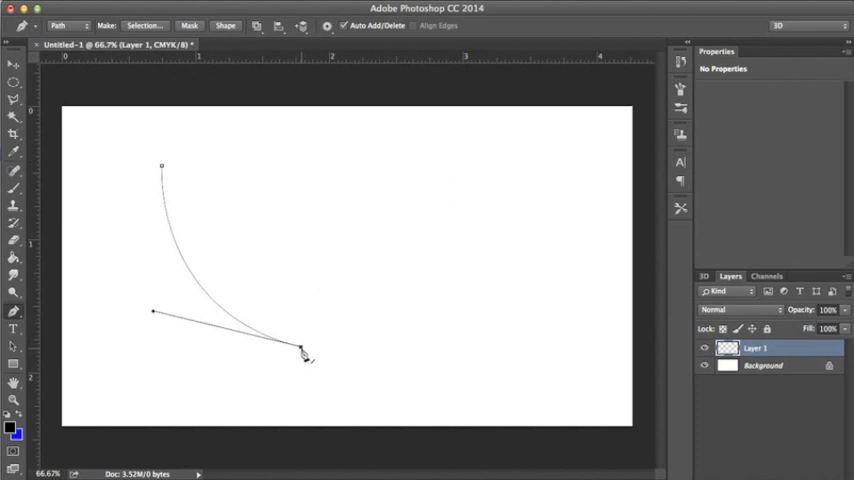
{"action": "left_click", "coordinate": [418, 230]}
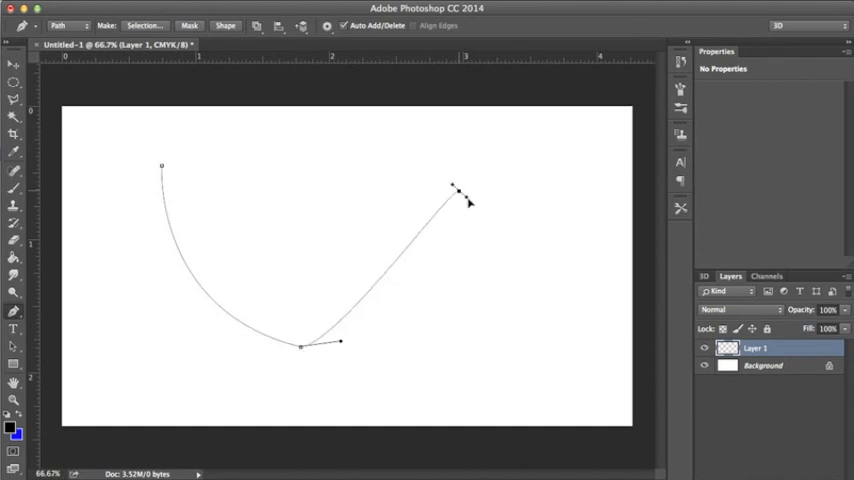
{"action": "left_click_drag", "start_coordinate": [455, 188], "coordinate": [557, 237]}
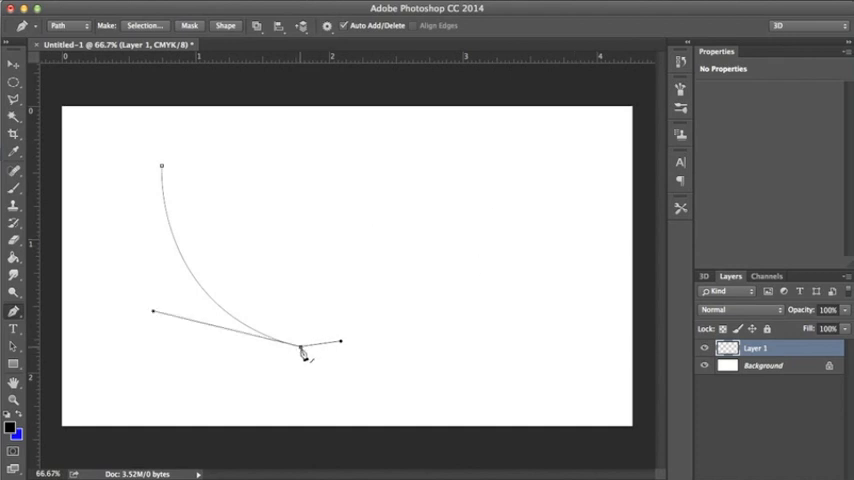
{"action": "mouse_move", "coordinate": [503, 198]}
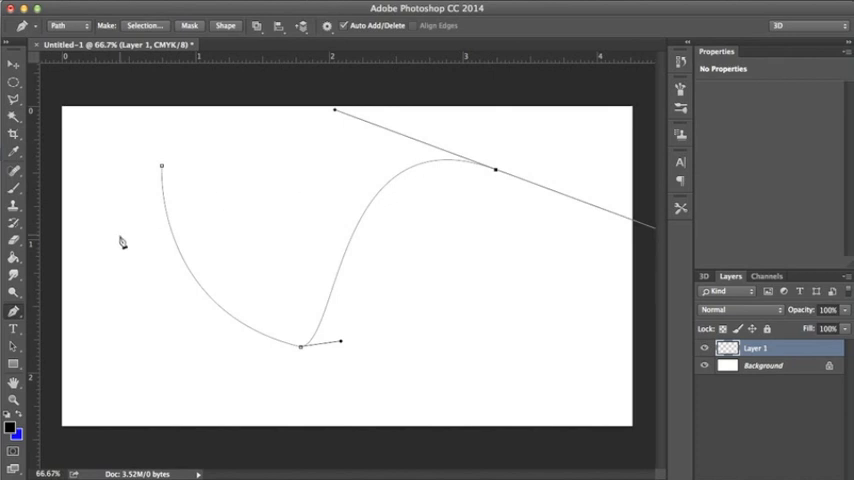
{"action": "mouse_move", "coordinate": [428, 140]}
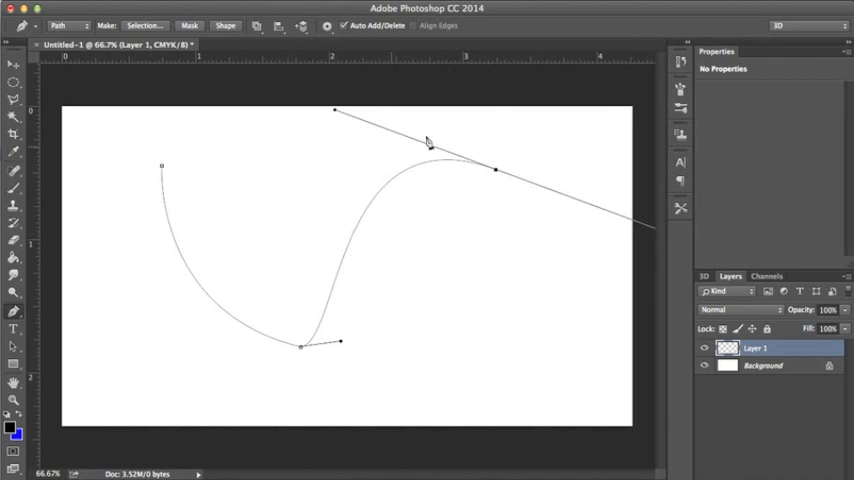
{"action": "mouse_move", "coordinate": [709, 242]}
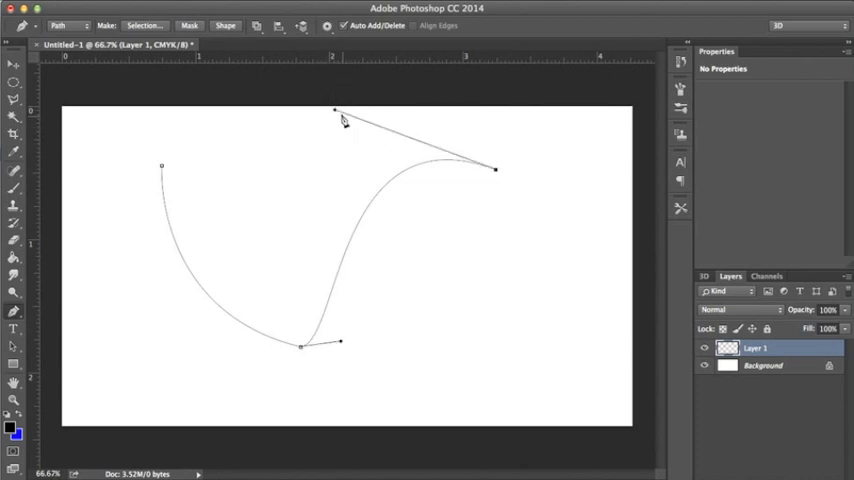
Pull the upper-right anchor's handle inward to make that point sharp
{"action": "left_click_drag", "start_coordinate": [335, 110], "coordinate": [342, 203]}
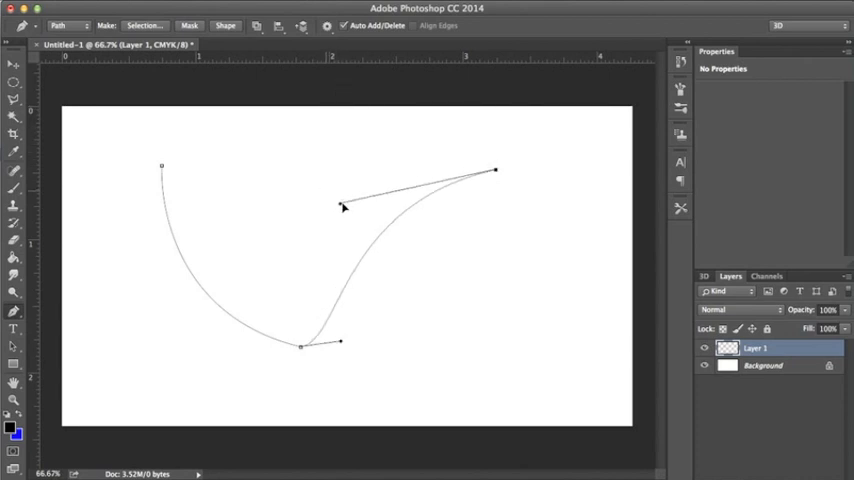
{"action": "left_click_drag", "start_coordinate": [343, 205], "coordinate": [320, 188]}
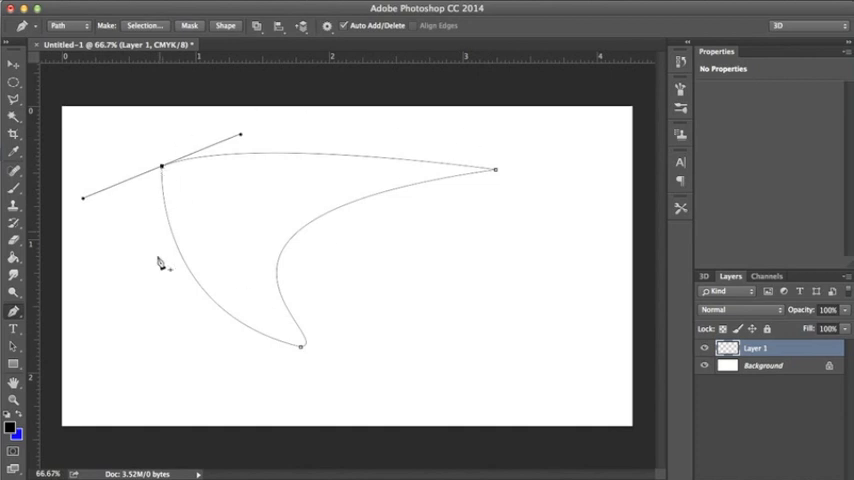
{"action": "mouse_move", "coordinate": [248, 140]}
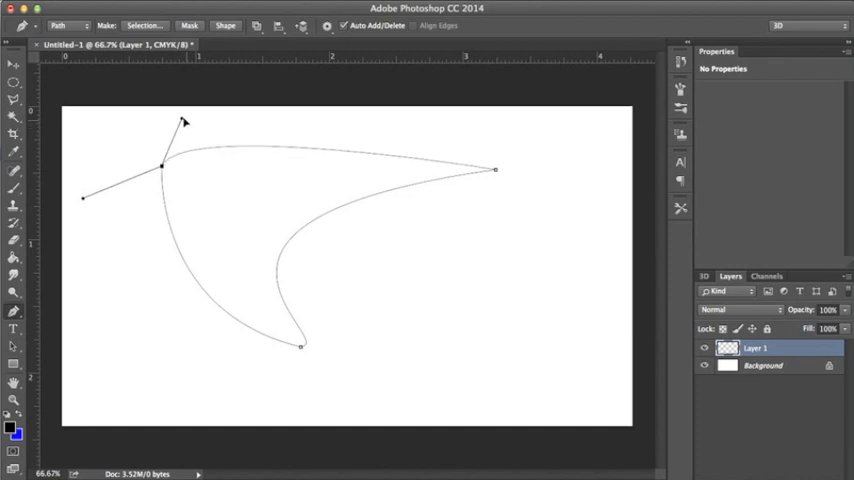
Round the top-left corner, then convert the path to a selection with feather radius 0
{"action": "left_click_drag", "start_coordinate": [183, 120], "coordinate": [165, 67]}
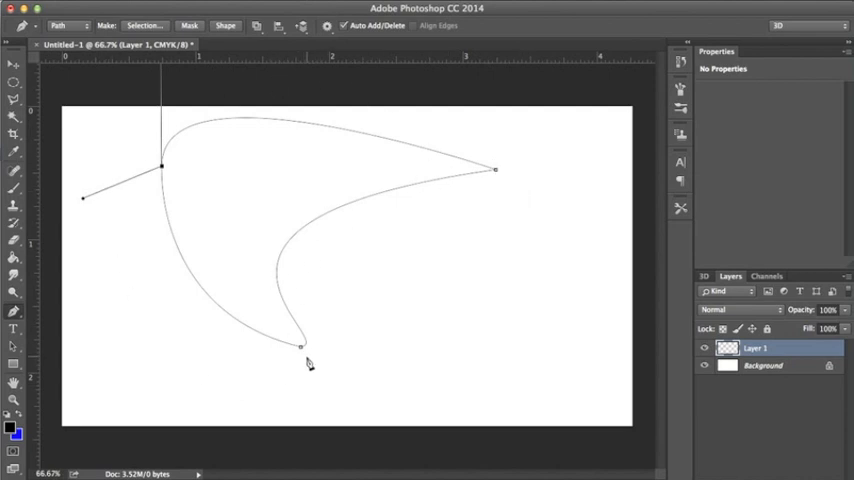
{"action": "mouse_move", "coordinate": [490, 188]}
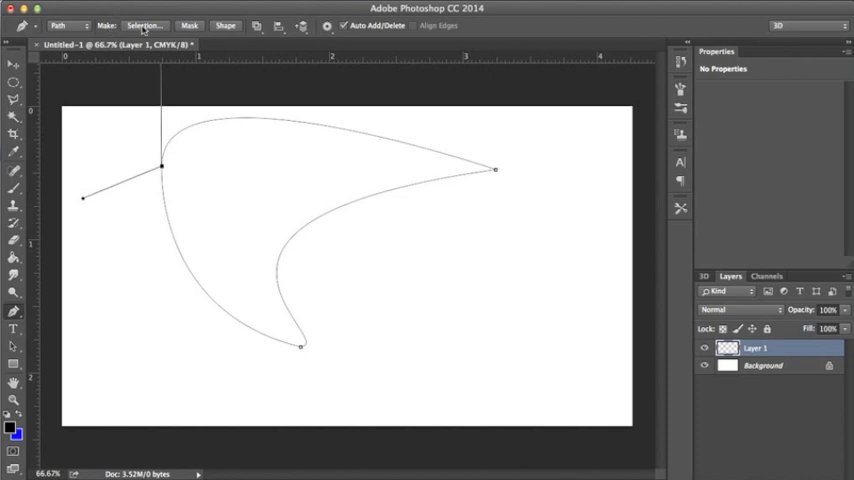
{"action": "left_click", "coordinate": [145, 25]}
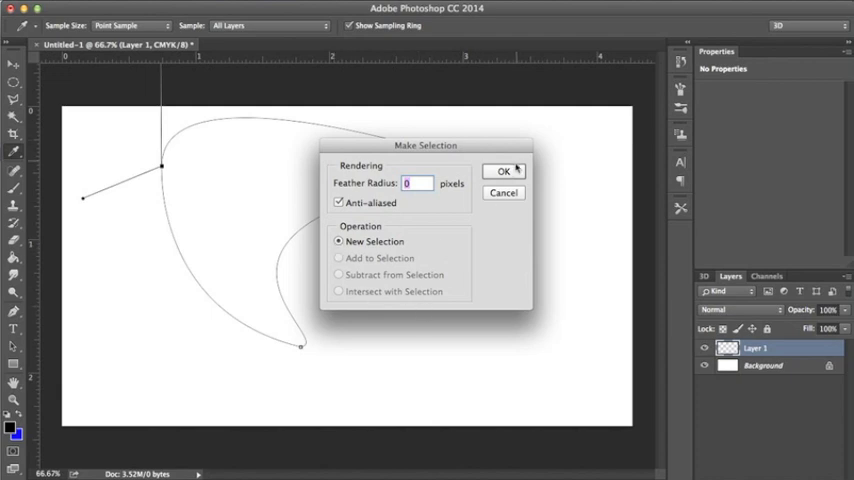
{"action": "left_click", "coordinate": [504, 171]}
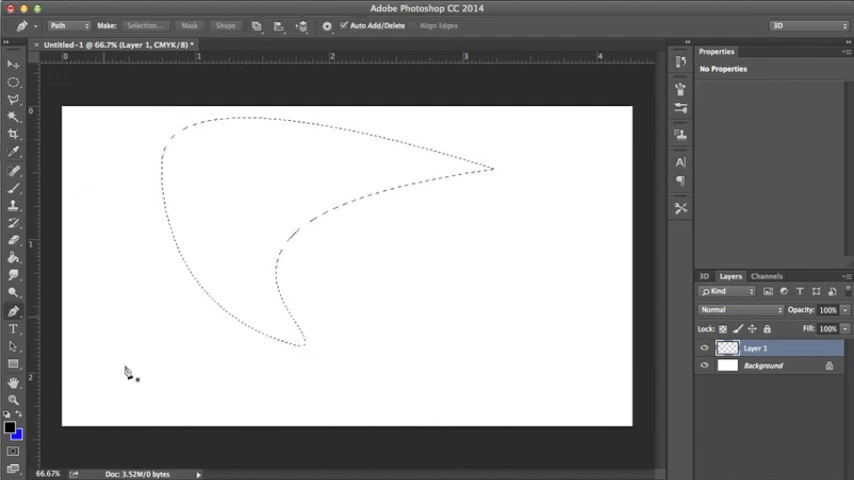